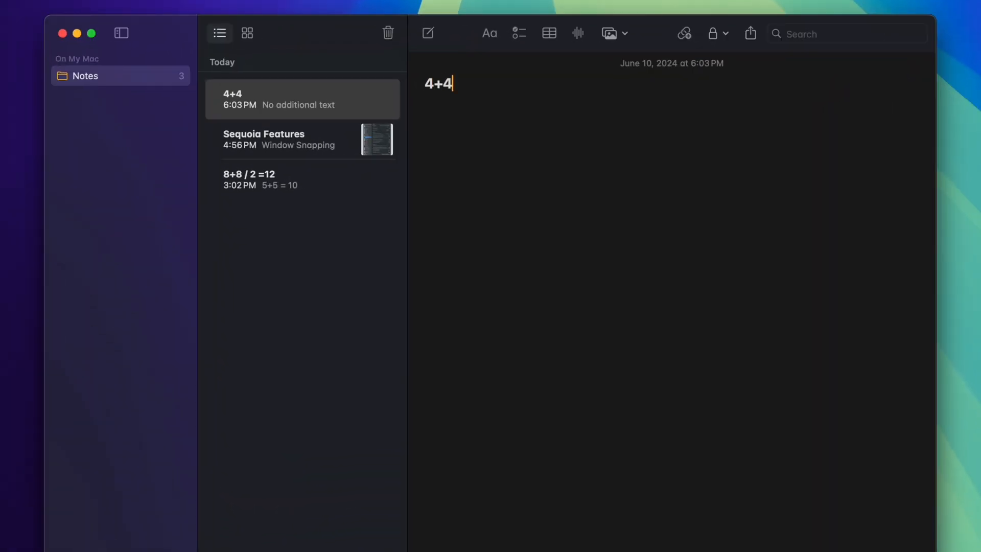
Complete 4+4= so Notes fills in 8, and start a new line
type("=8")
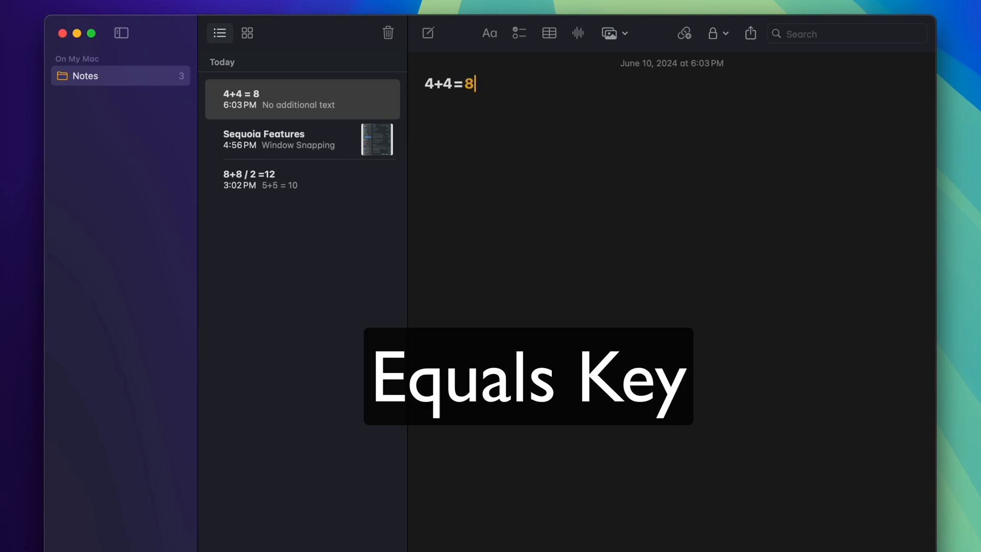
key("return")
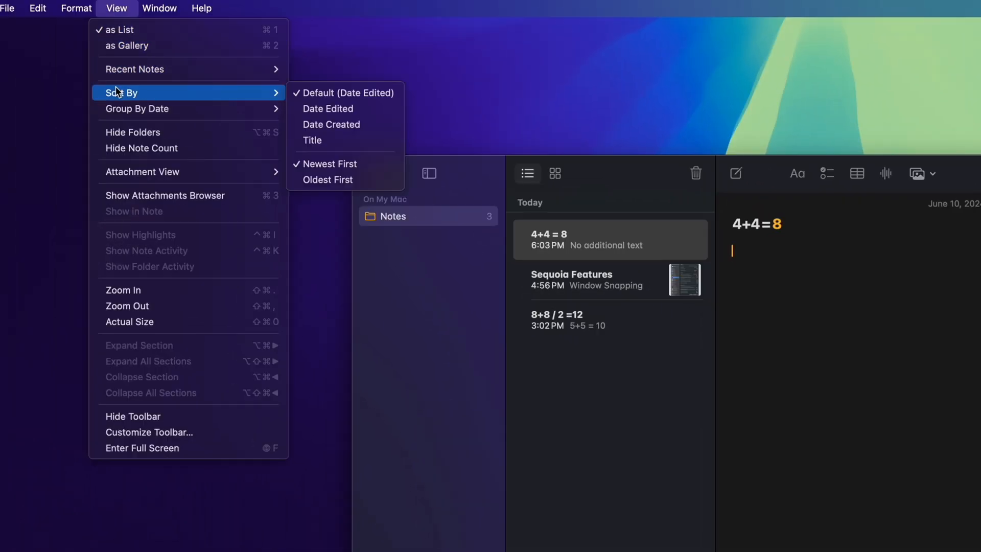
left_click(77, 9)
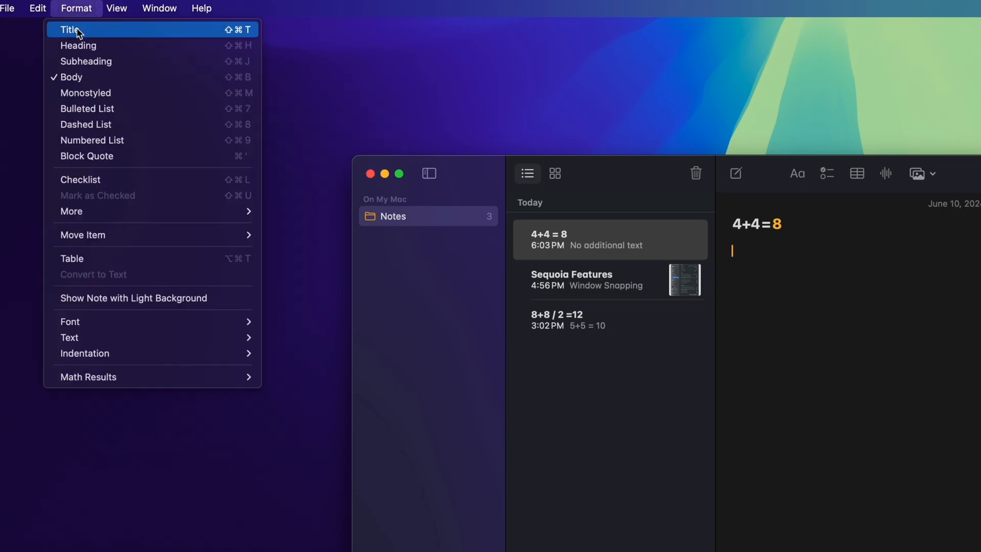
mouse_move(128, 369)
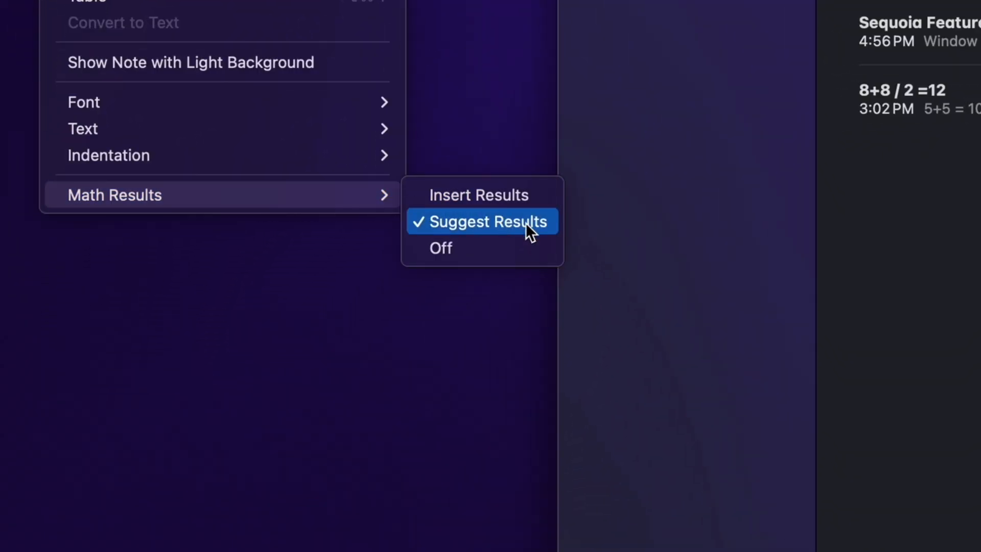
mouse_move(522, 235)
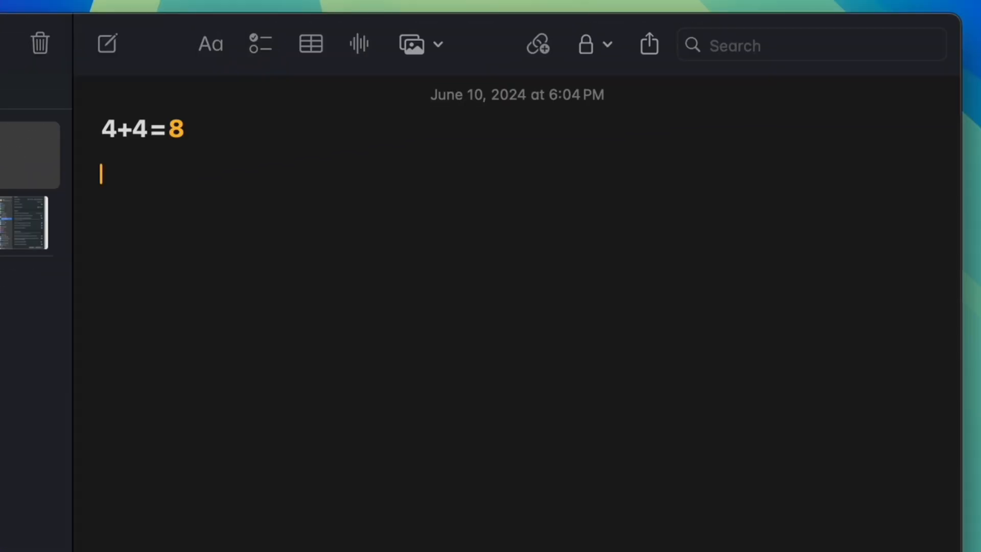
Write 4+5= and replace the suggested 9 with 12
type("4+5")
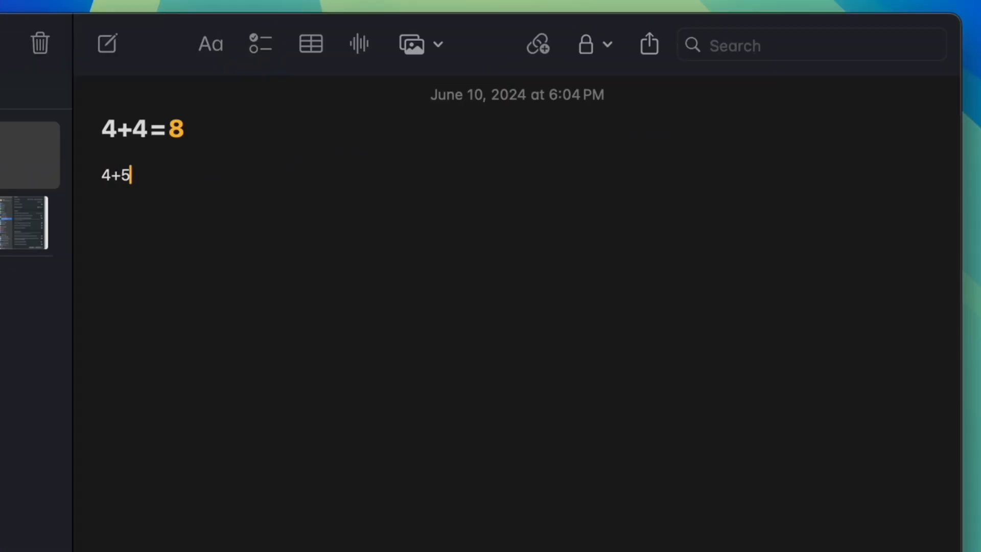
type("=9")
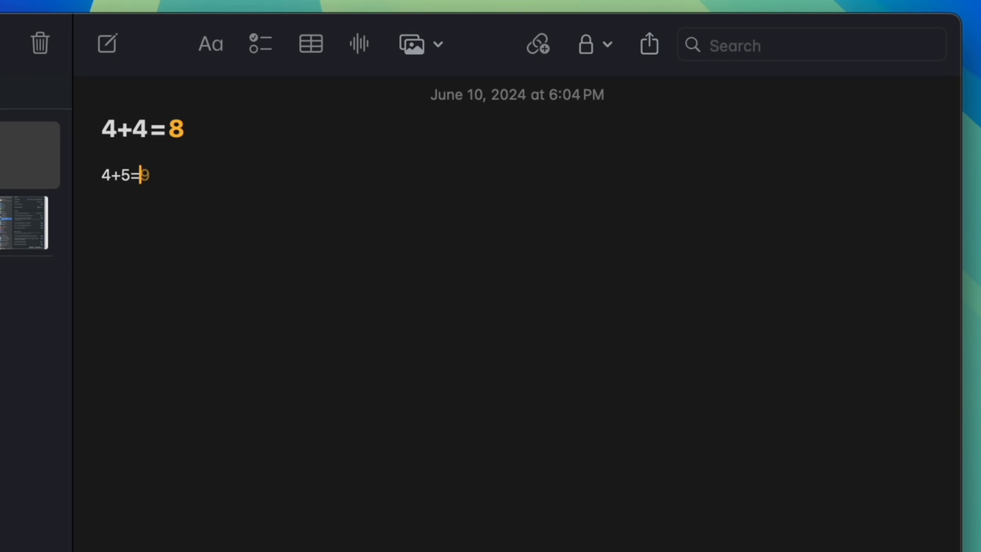
mouse_move(169, 175)
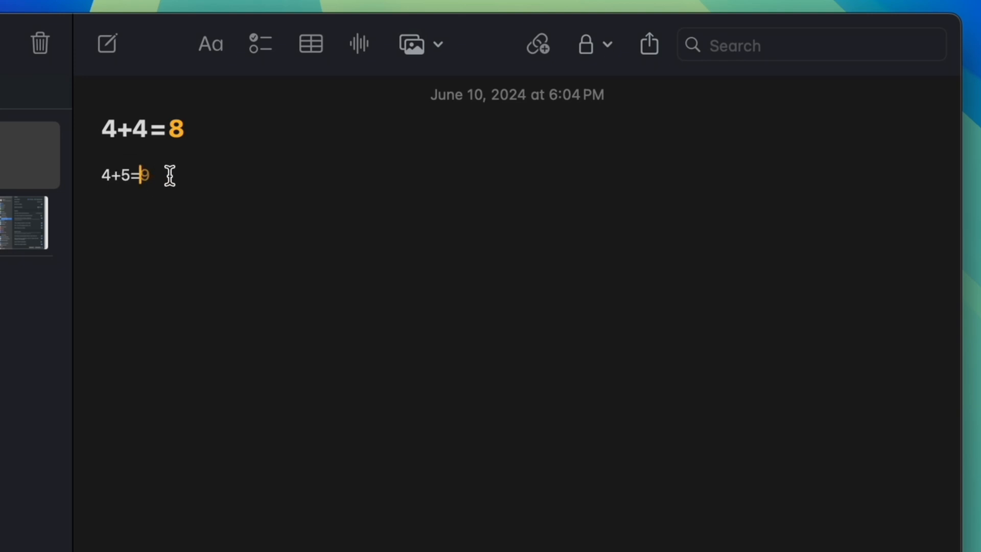
type("12")
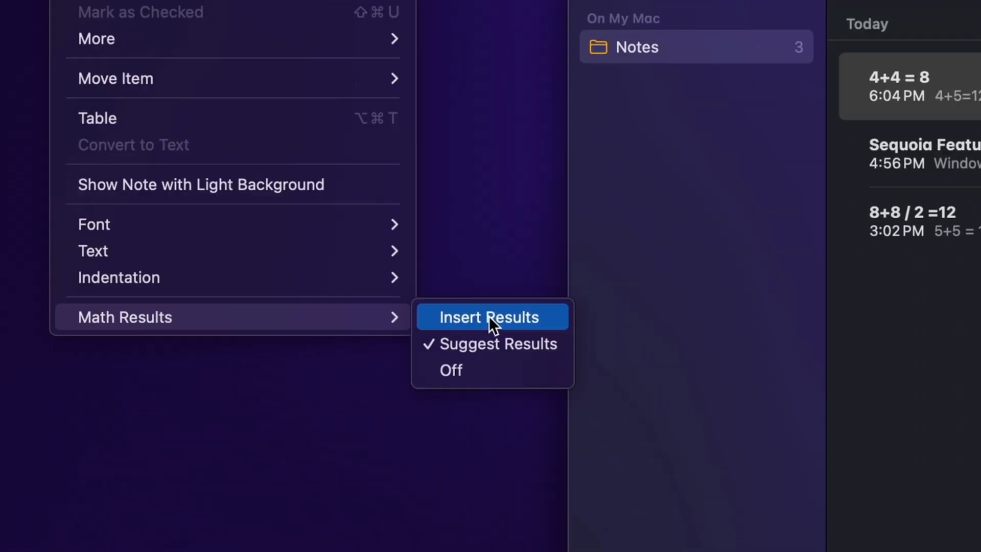
mouse_move(513, 375)
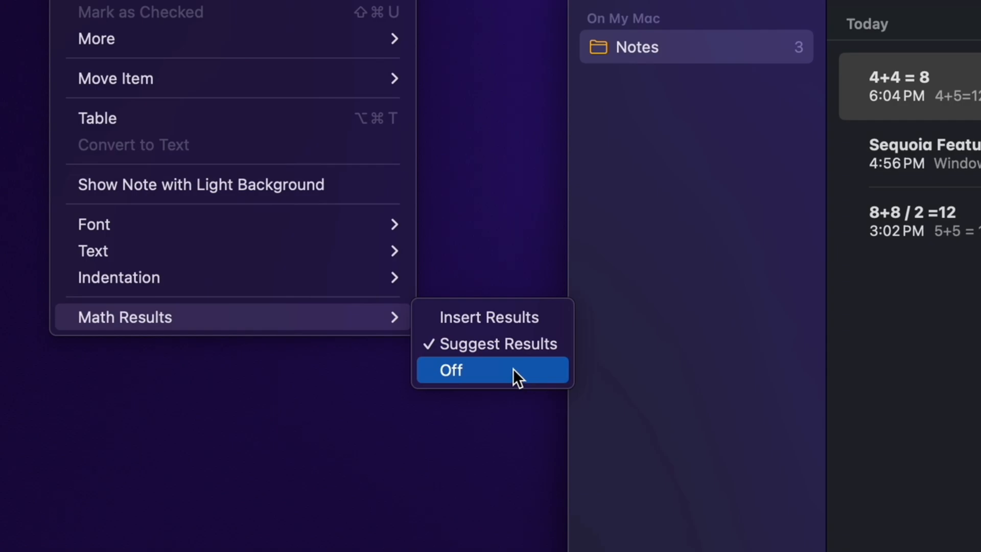
mouse_move(532, 350)
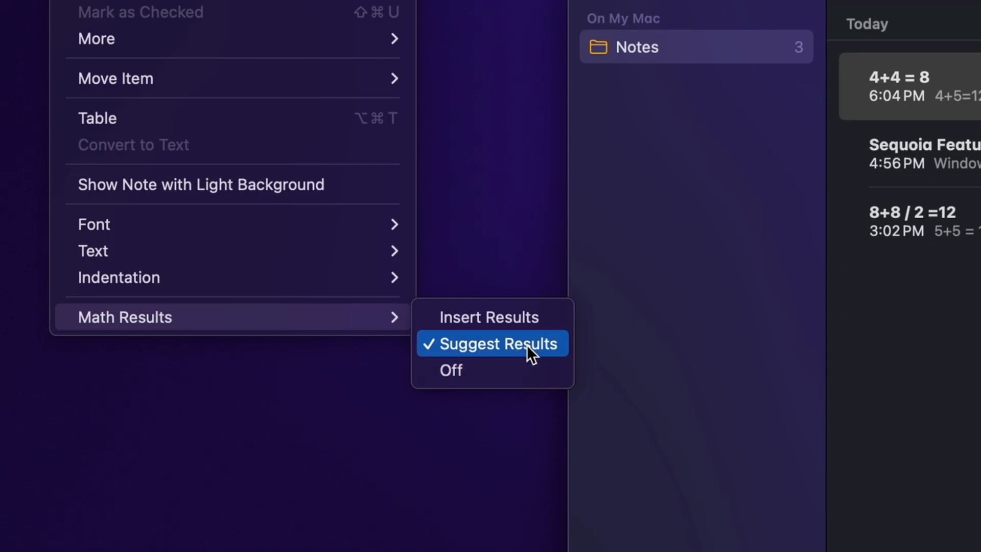
left_click(494, 343)
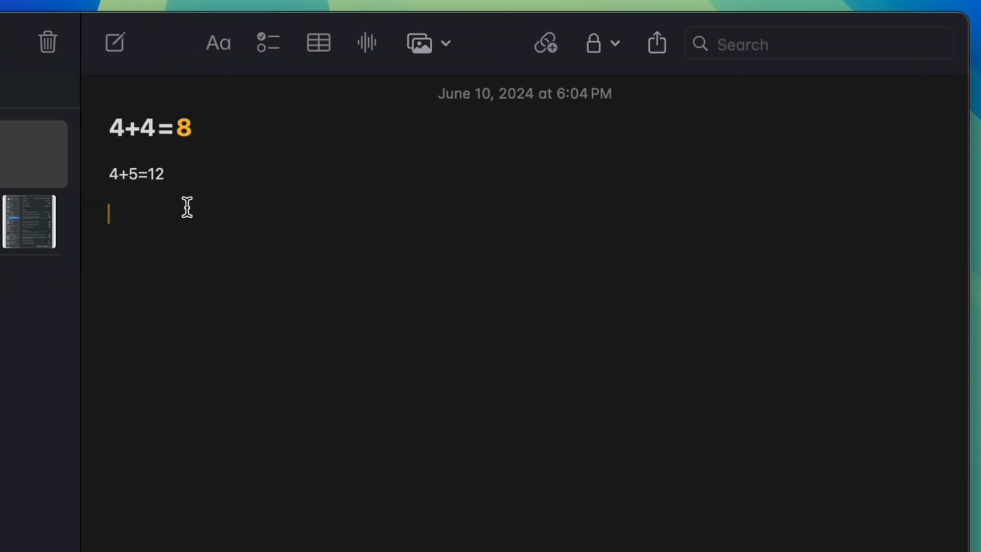